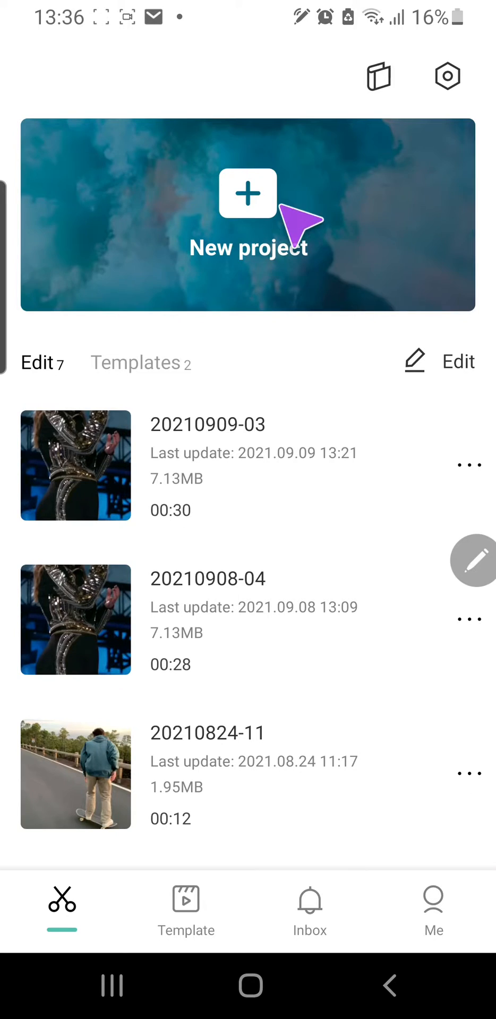
- Start a new project and pick the 10-second moonlit mountain video
click(247, 193)
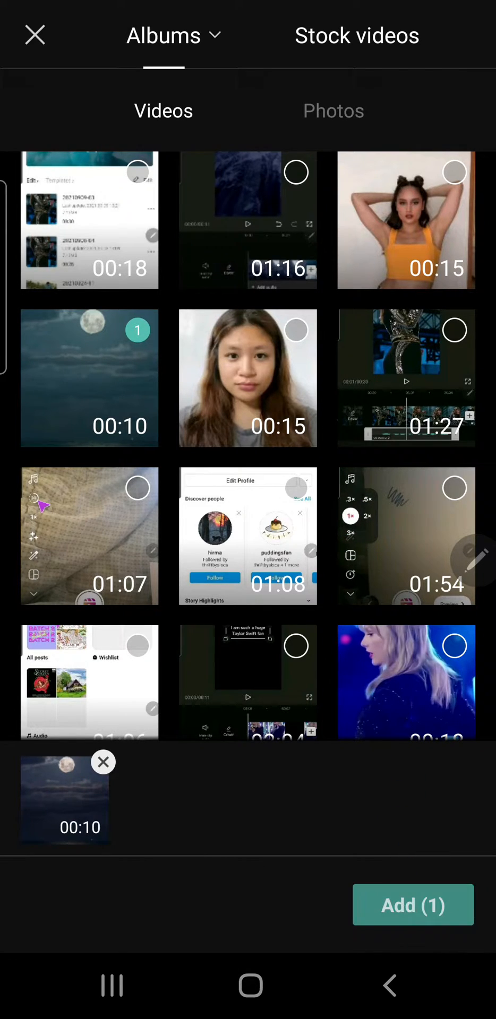
- Add the mountain clip to the timeline and bring up the overlay gallery
click(414, 904)
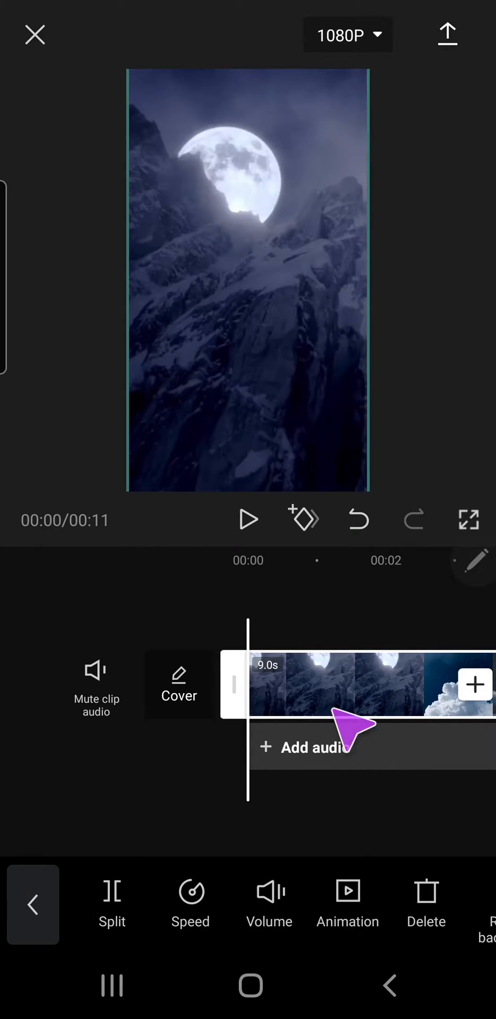
mouse_move(189, 767)
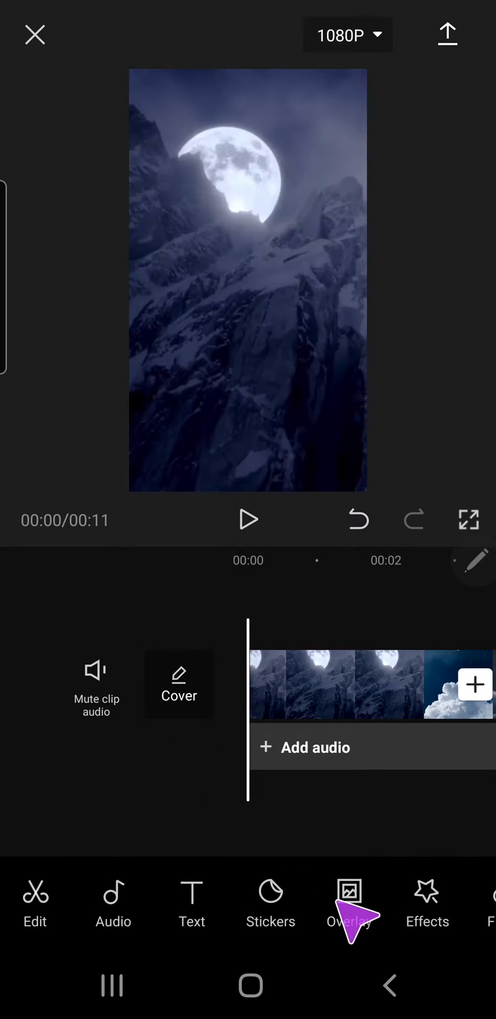
click(348, 903)
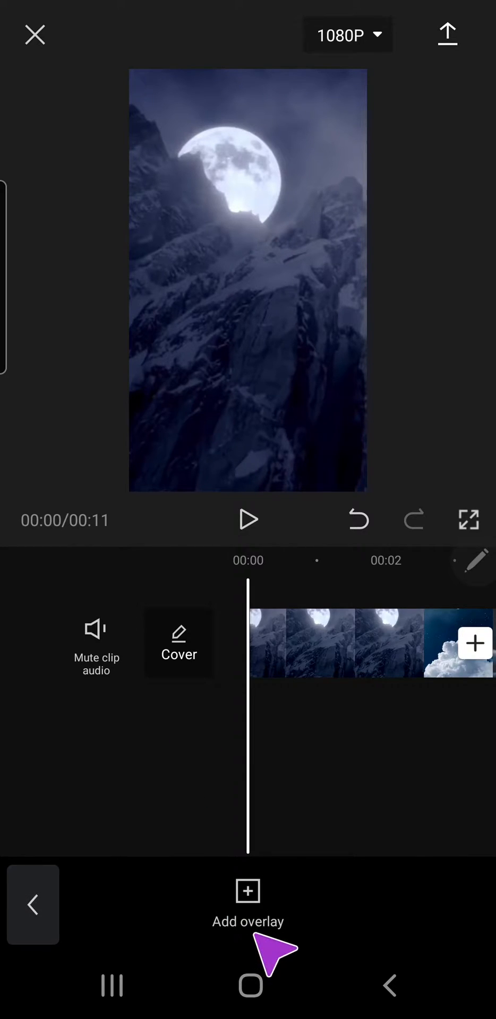
click(247, 904)
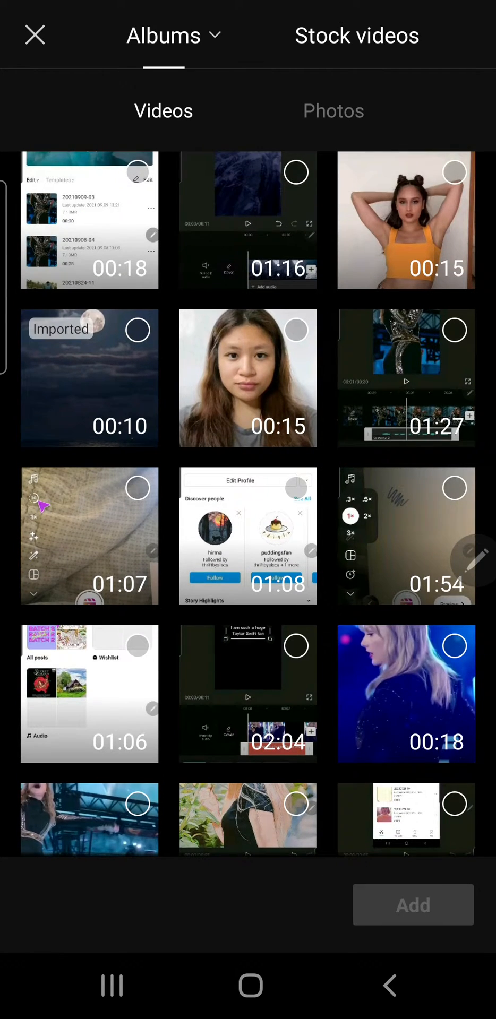
click(453, 172)
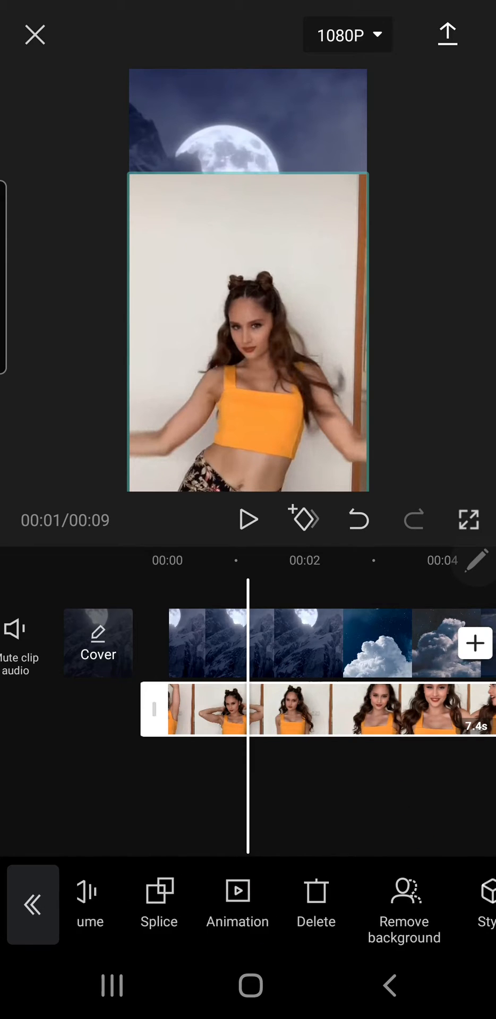
- Trim the end of the dancing woman overlay to a few seconds
click(403, 910)
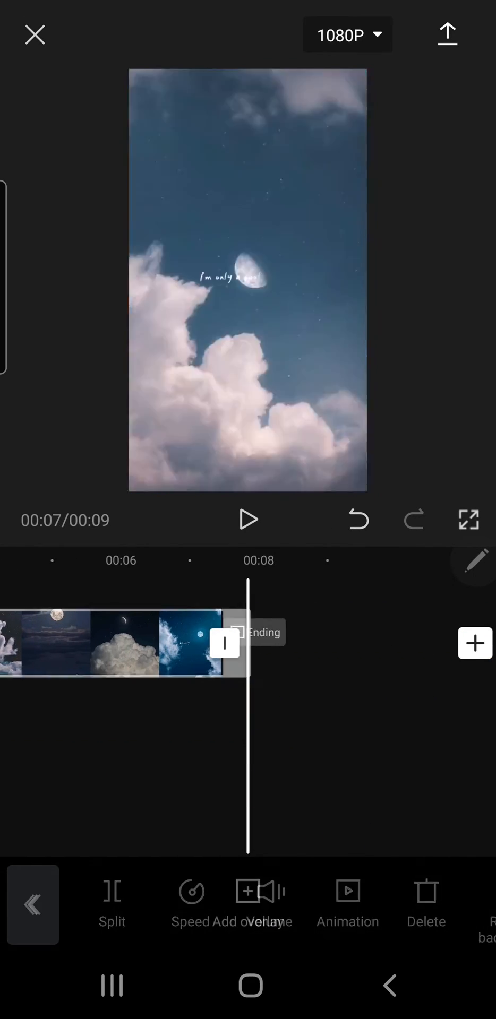
- Trim the moonlit mountain clip to 3.5s, then select the dancing woman overlay
click(224, 643)
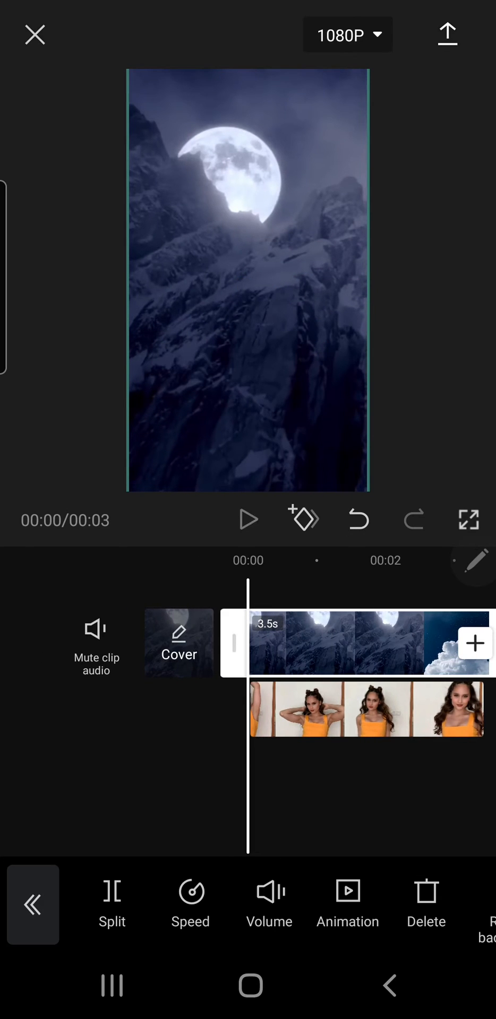
click(248, 519)
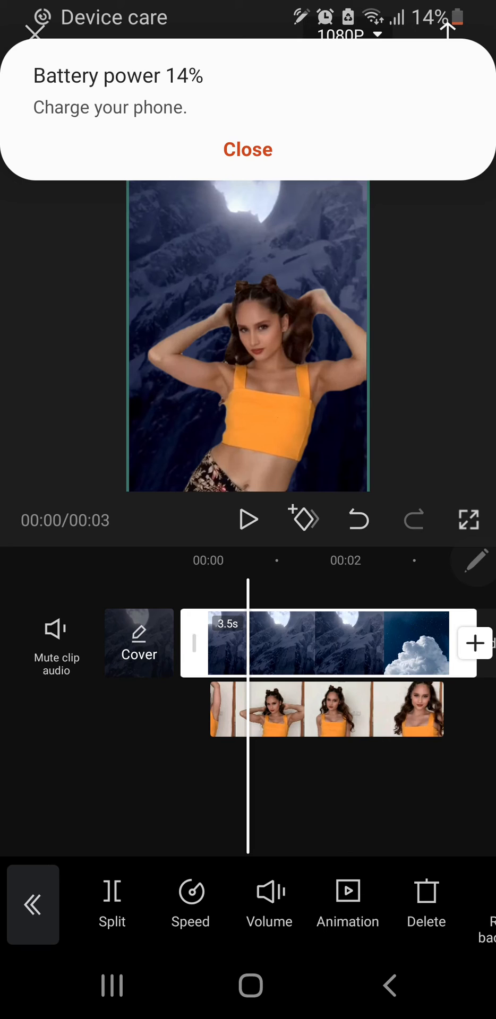
- Remove the dancing woman's background and dismiss the low battery notification
click(247, 150)
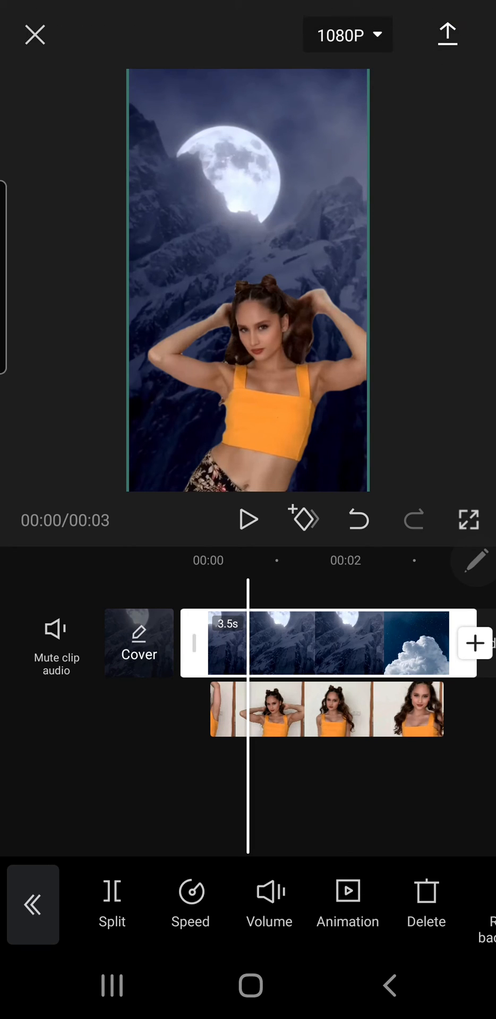